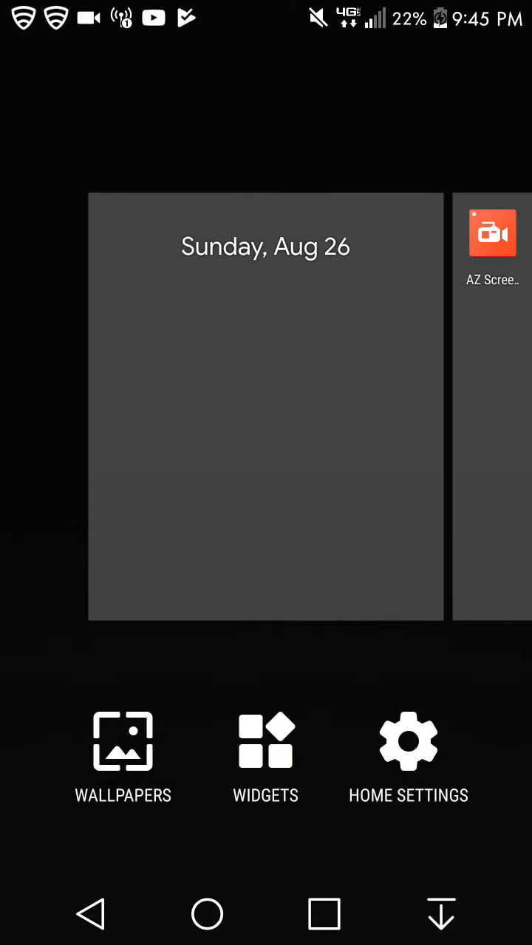
Bring up Home settings listing At A Glance, app suggestions, rotation, theme and icon pack
click(122, 742)
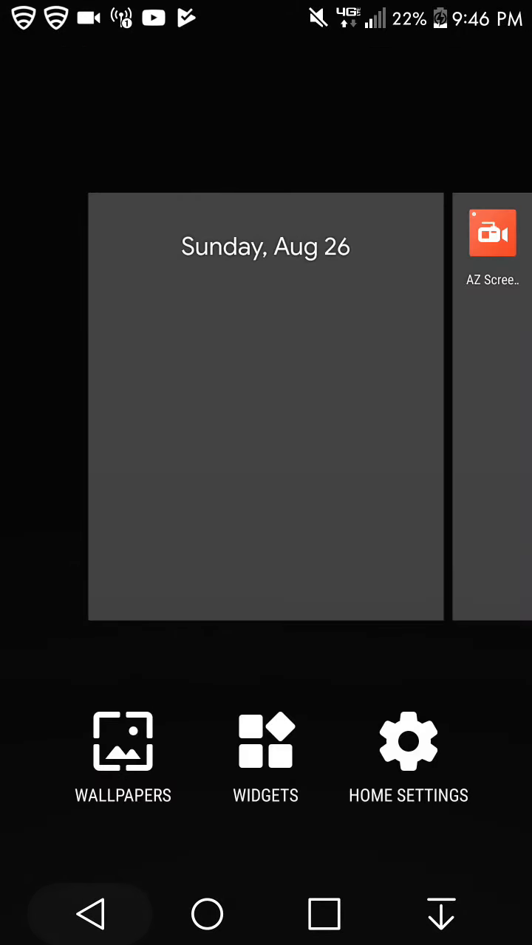
click(408, 756)
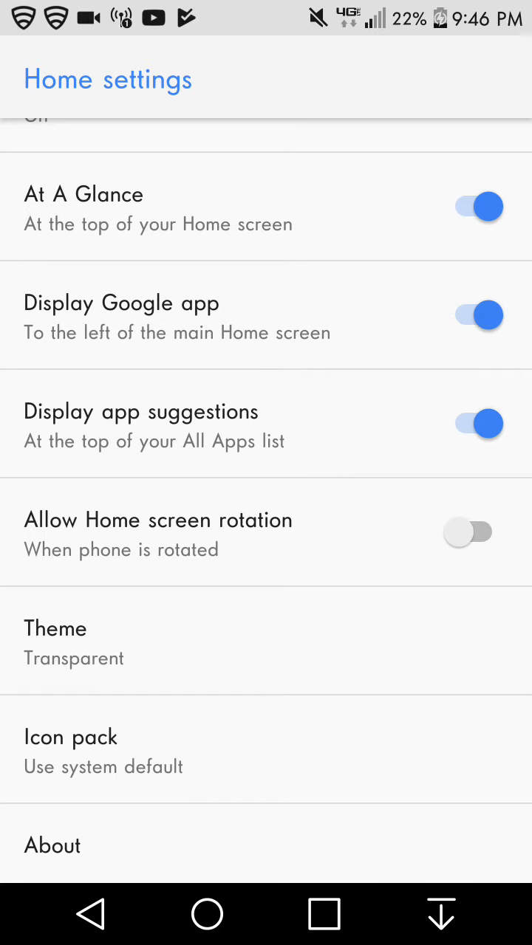
Browse the dark app drawer and settings, view the single icon pack choice, then cancel it
click(55, 628)
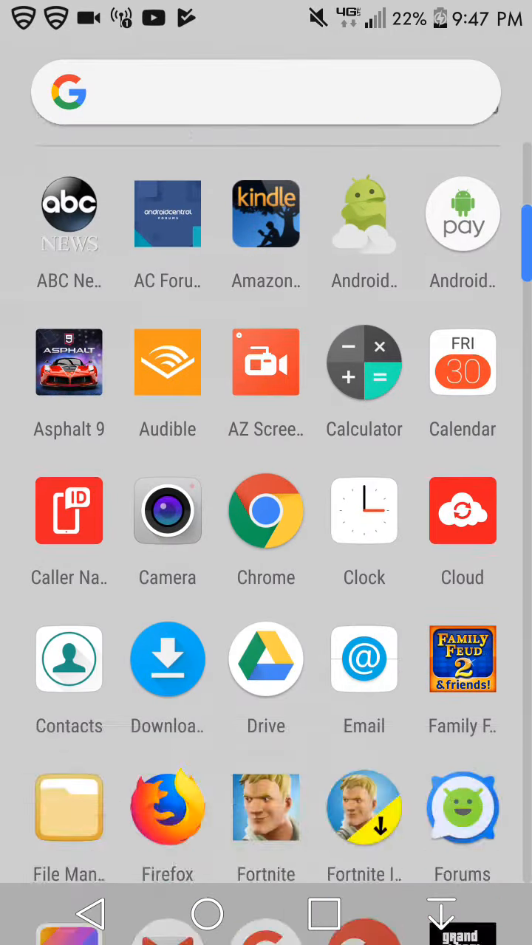
scroll(down, 3)
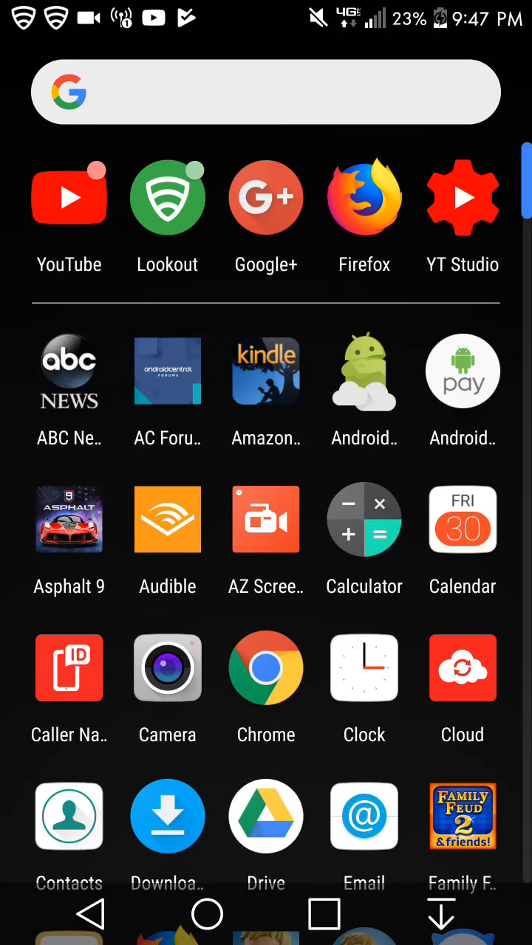
scroll(down, 3)
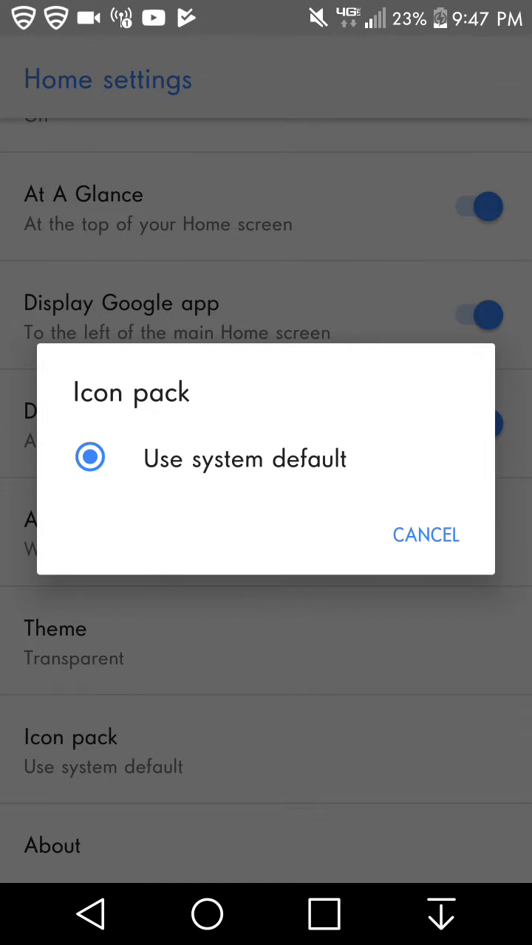
click(425, 535)
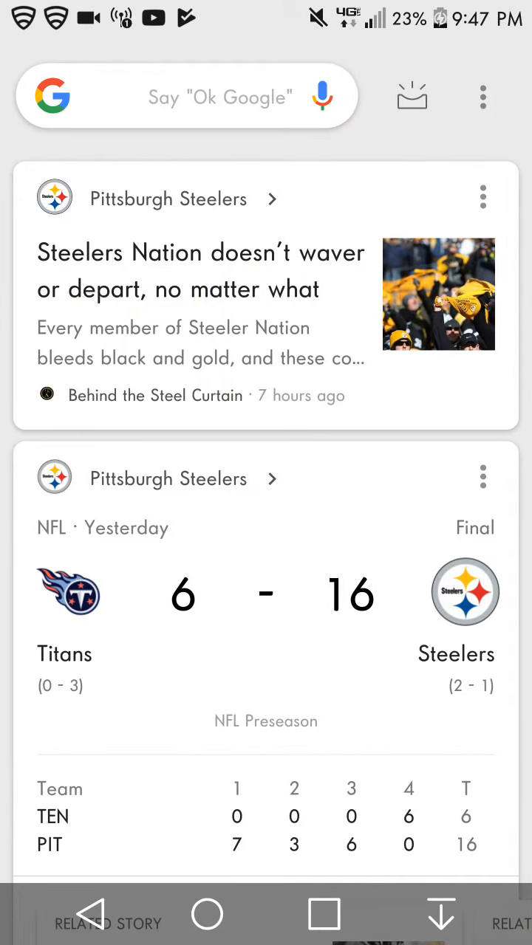
Scroll through the Steelers sports and news story cards in the Google feed
scroll(down, 3)
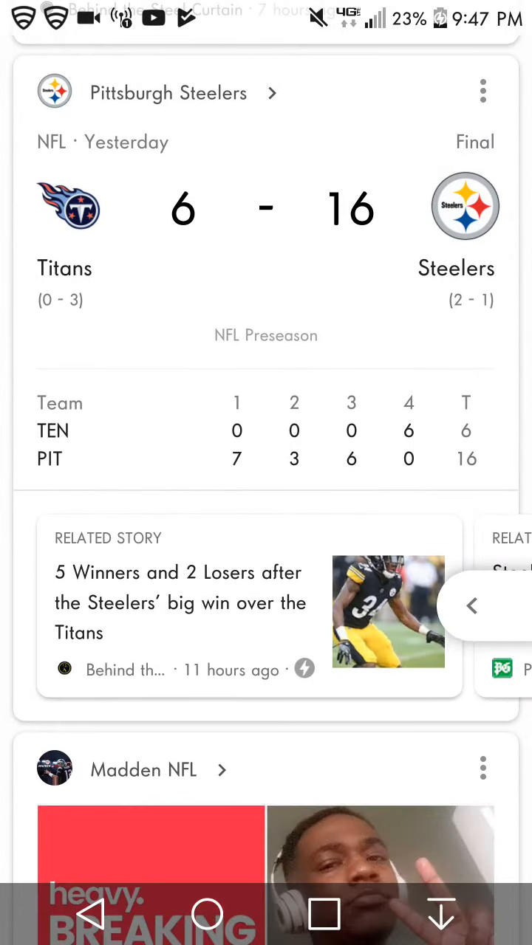
scroll(down, 3)
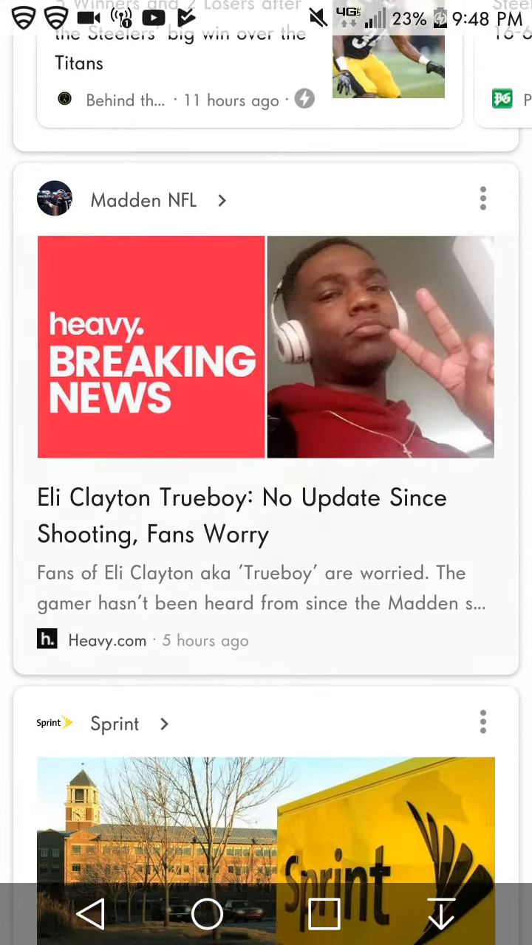
scroll(down, 3)
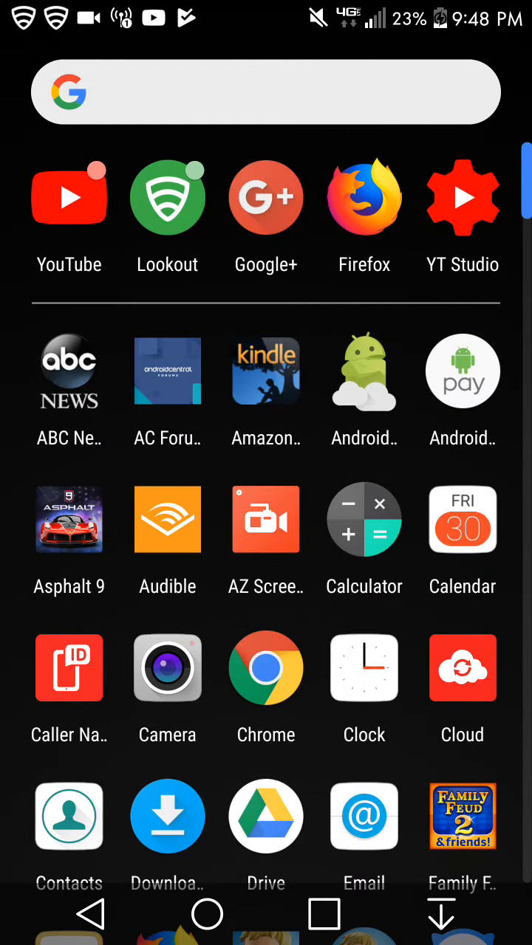
scroll(down, 3)
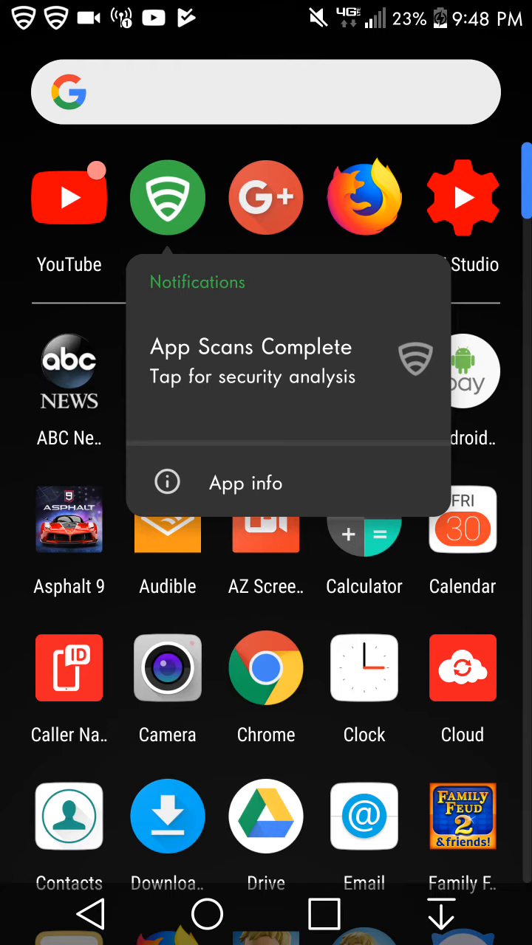
scroll(down, 3)
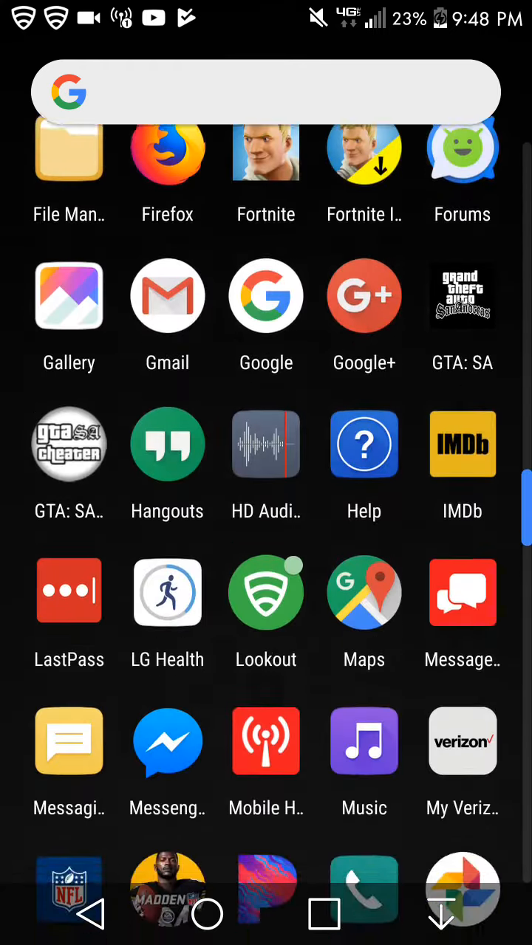
scroll(down, 3)
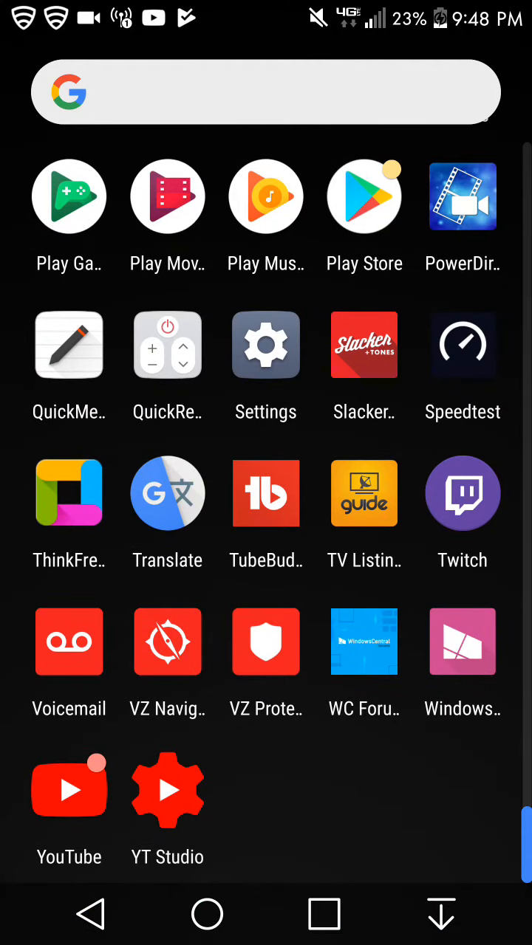
click(69, 790)
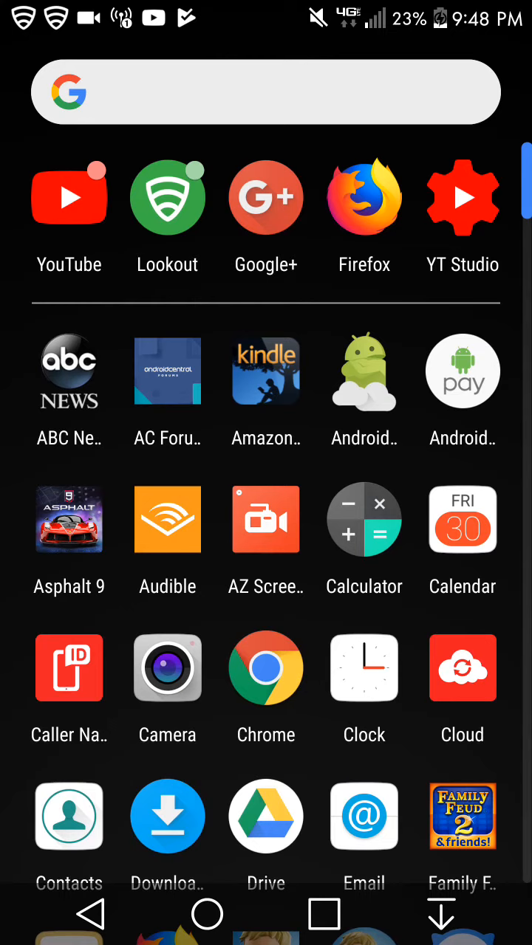
scroll(down, 3)
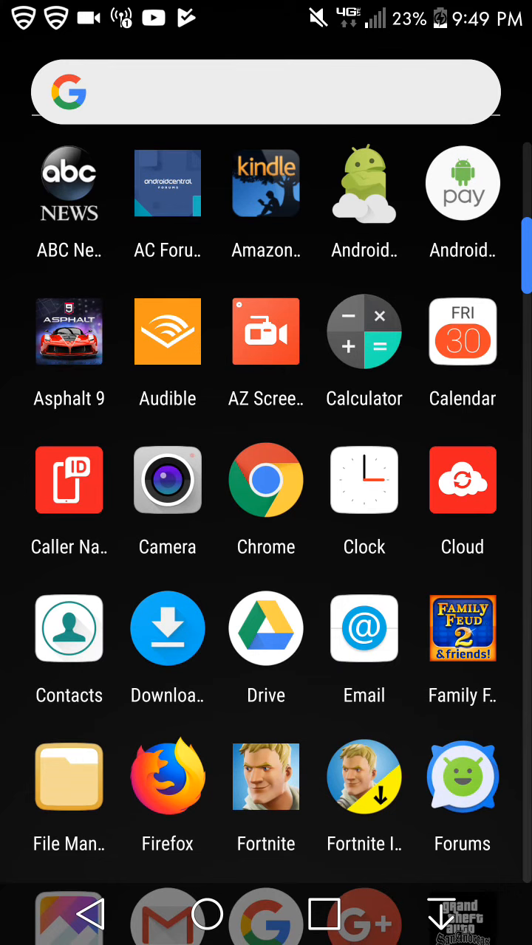
scroll(down, 3)
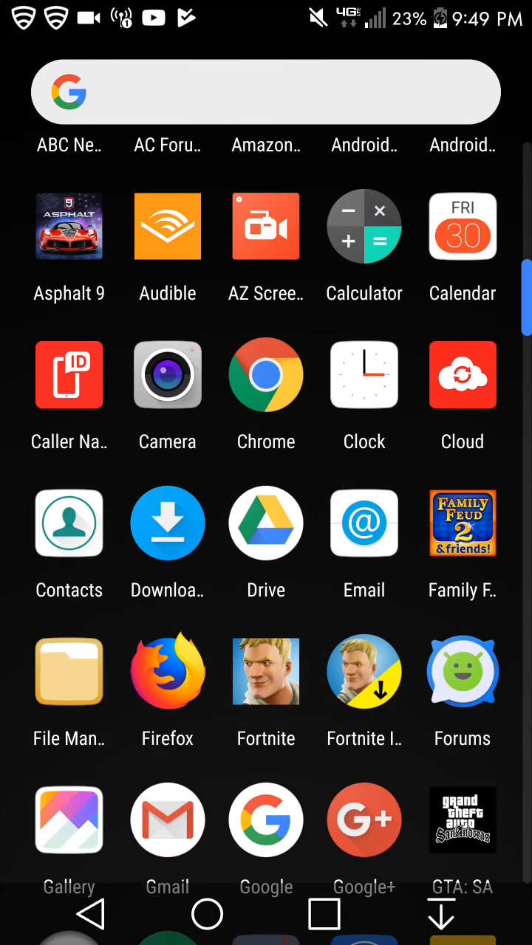
scroll(down, 3)
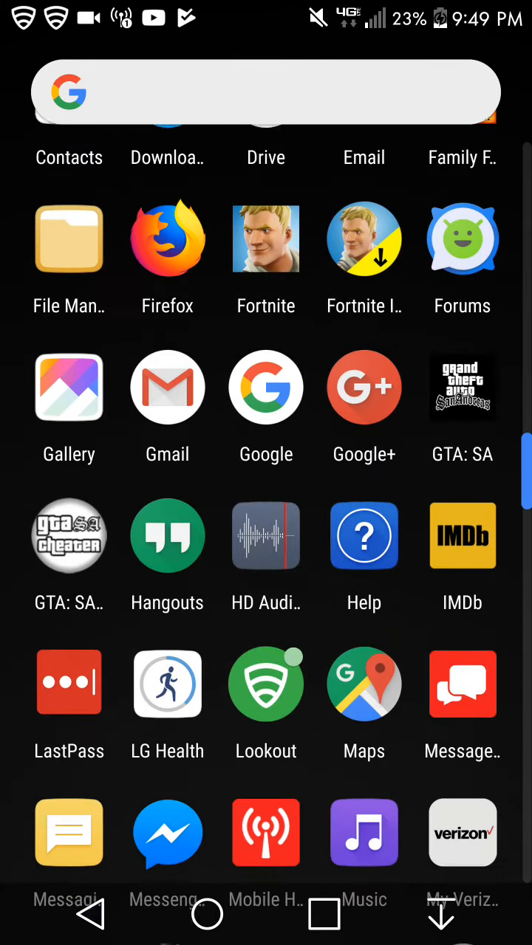
scroll(down, 3)
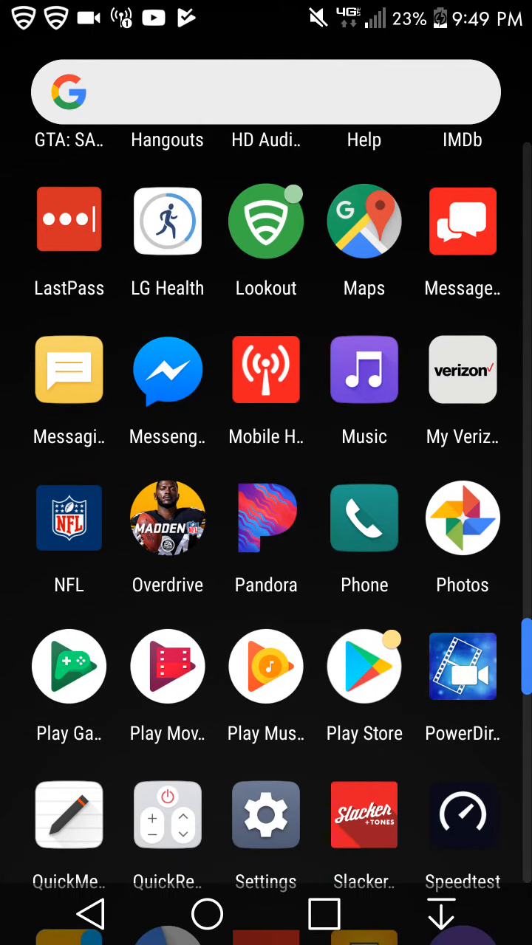
scroll(down, 3)
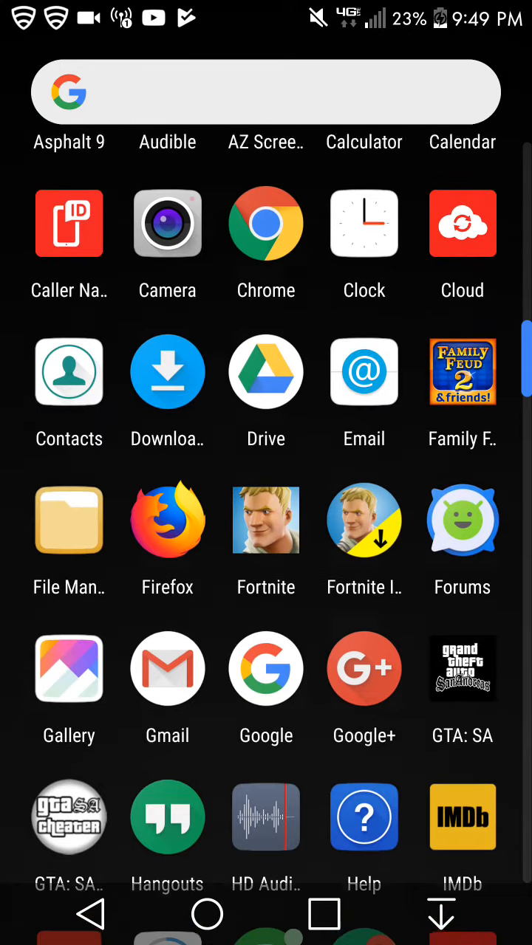
scroll(up, 3)
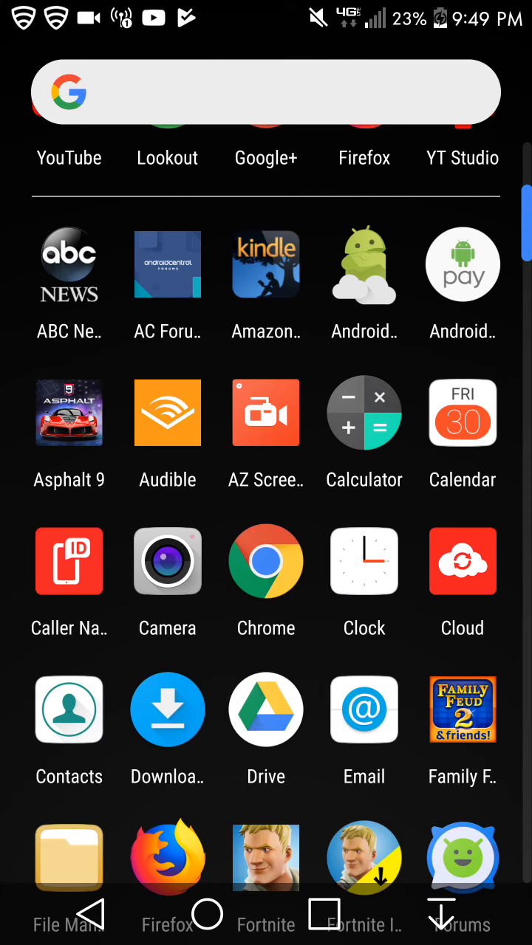
scroll(down, 3)
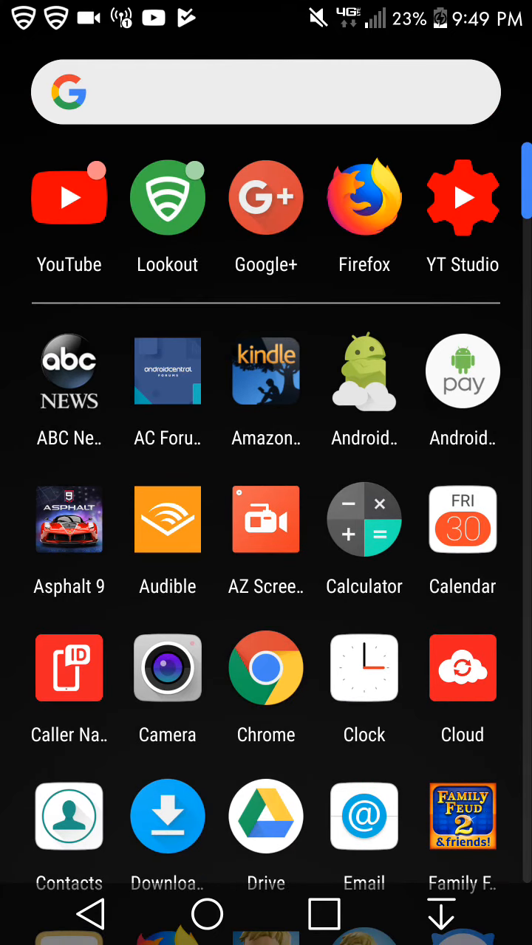
scroll(down, 3)
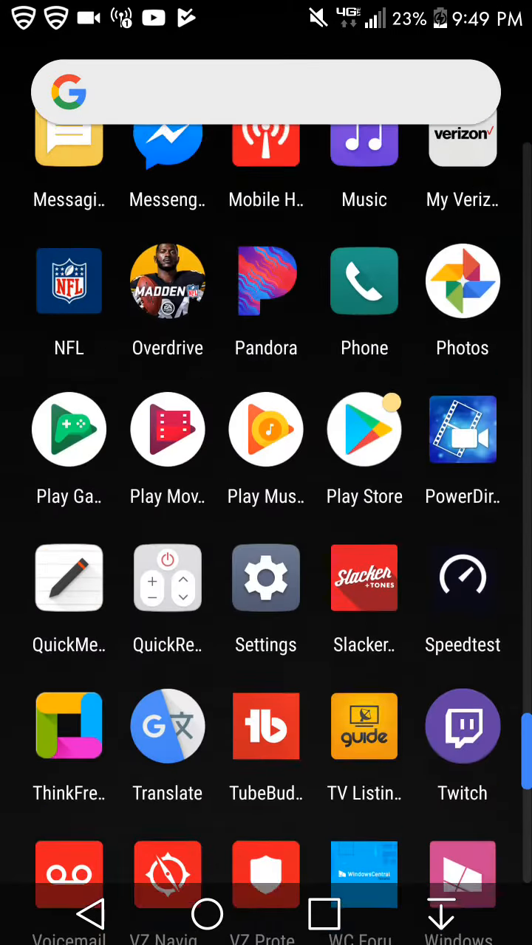